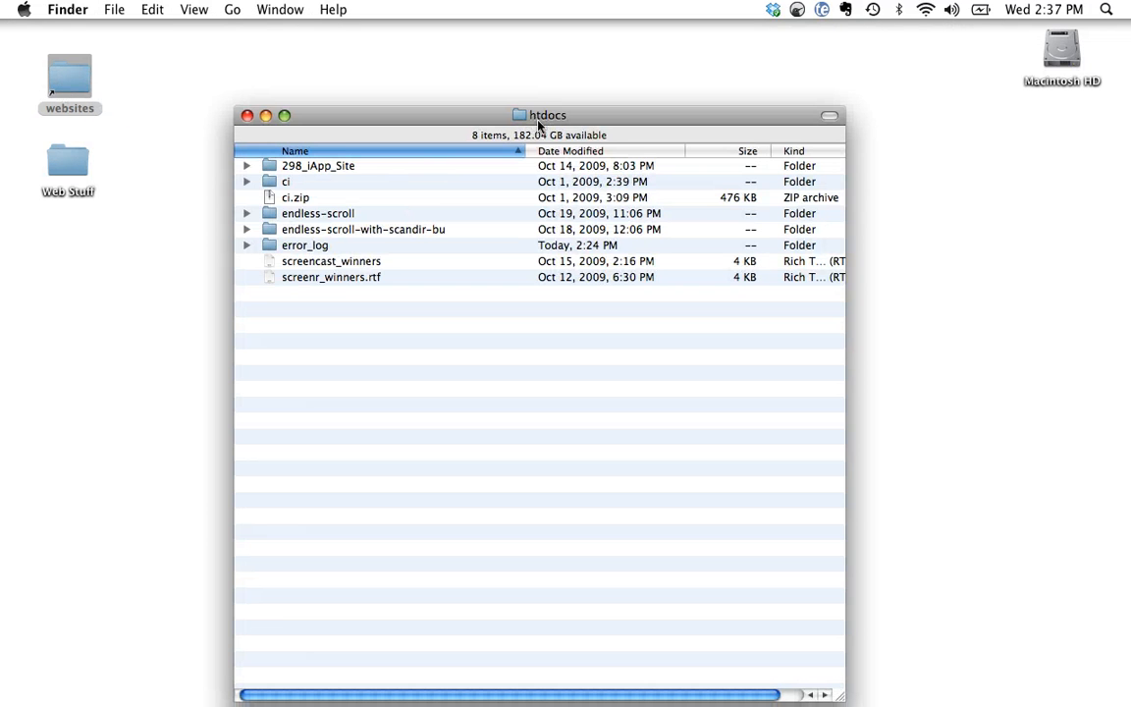
Open the error_log folder from htdocs as a TextMate project.
left_click(305, 245)
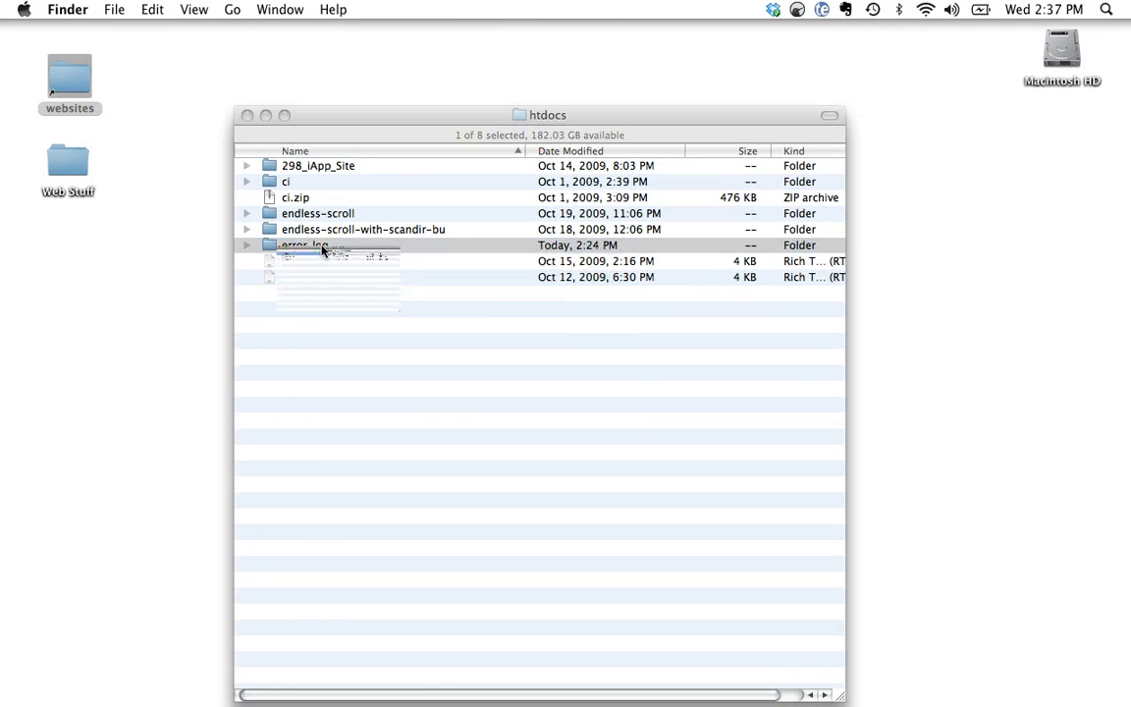
double_click(306, 245)
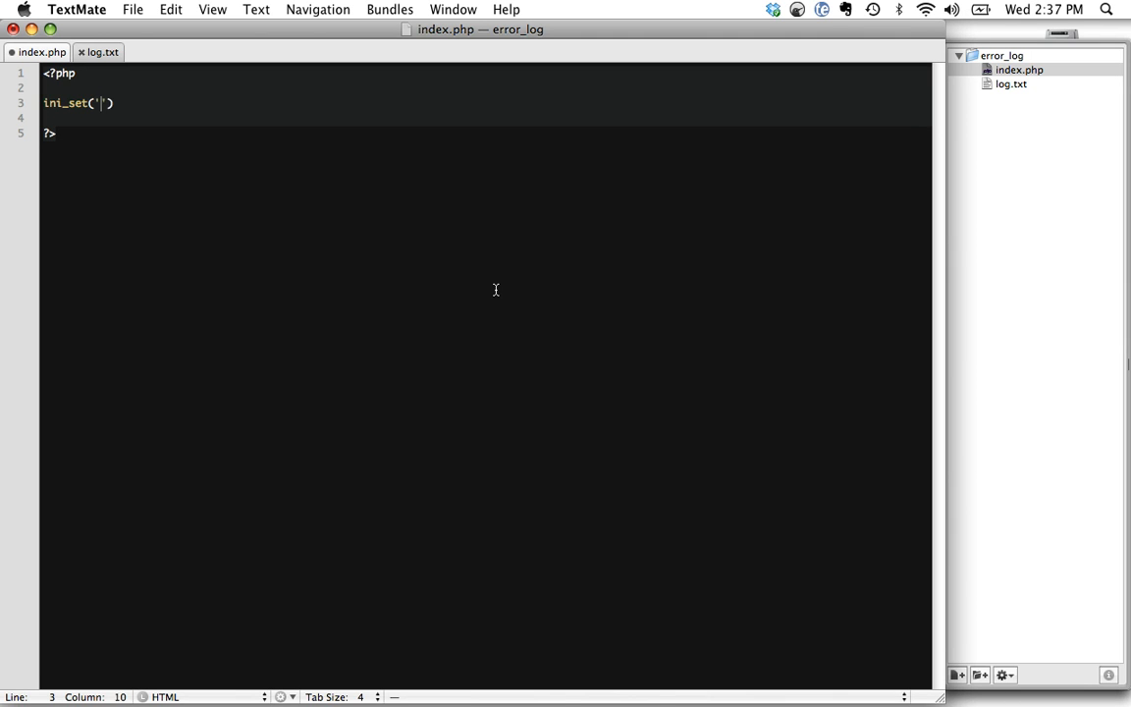
Set display_errors and log_errors to 1, then begin ini_set('error_log', dirname().
type("display_errors',")
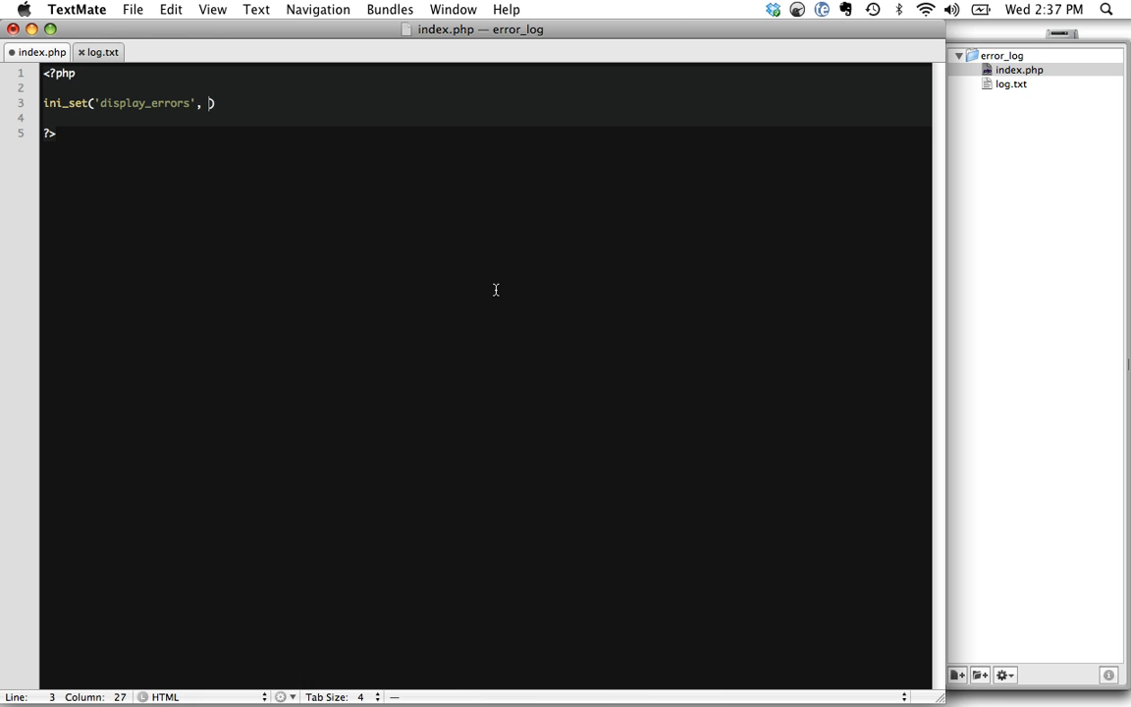
type("1);")
left_click(486, 118)
type("ini_set('log_errors', ")
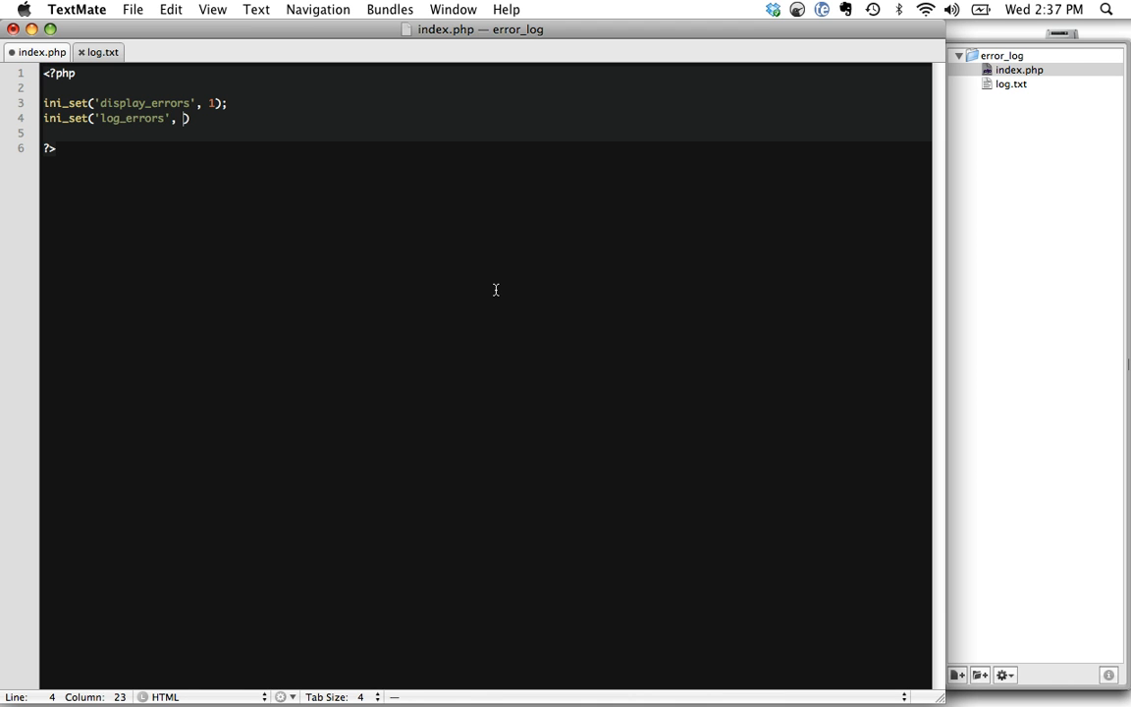
type("1);")
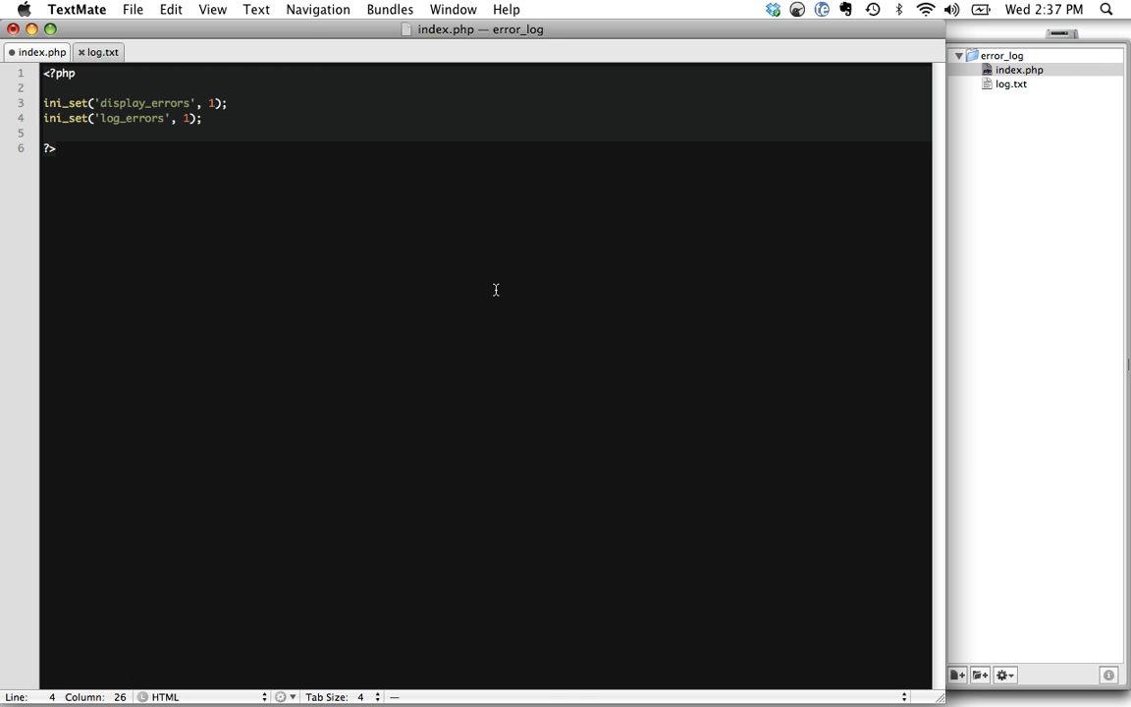
type("ini_set")
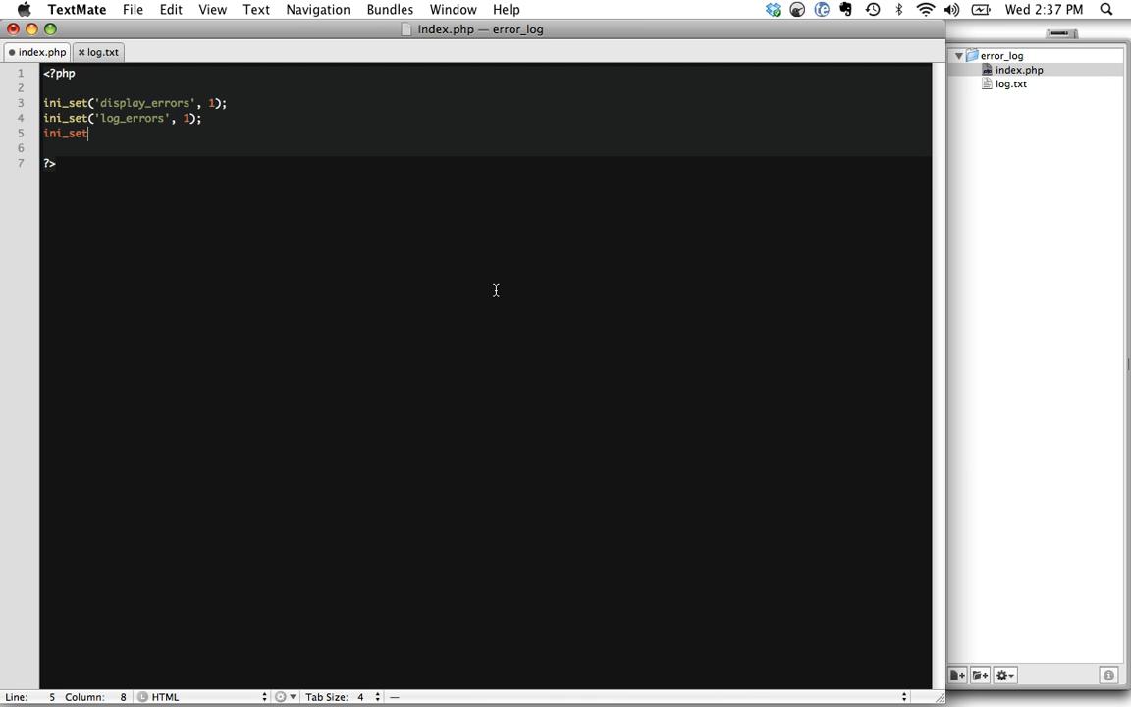
type("('er')")
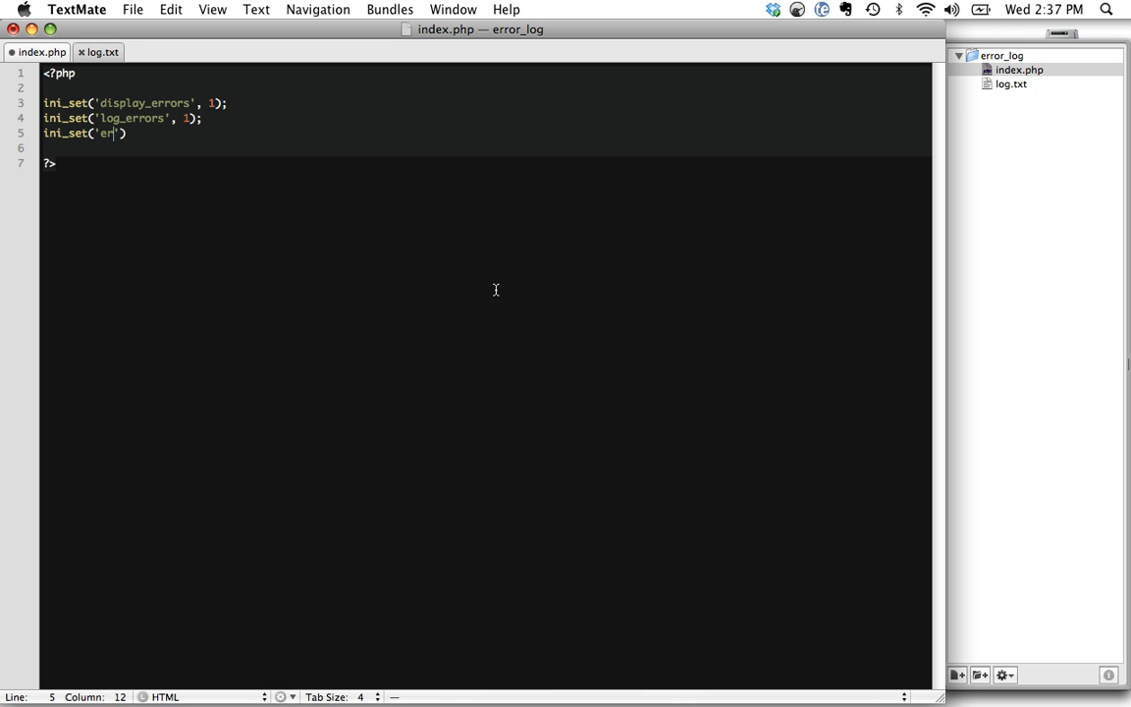
type("ror_log',")
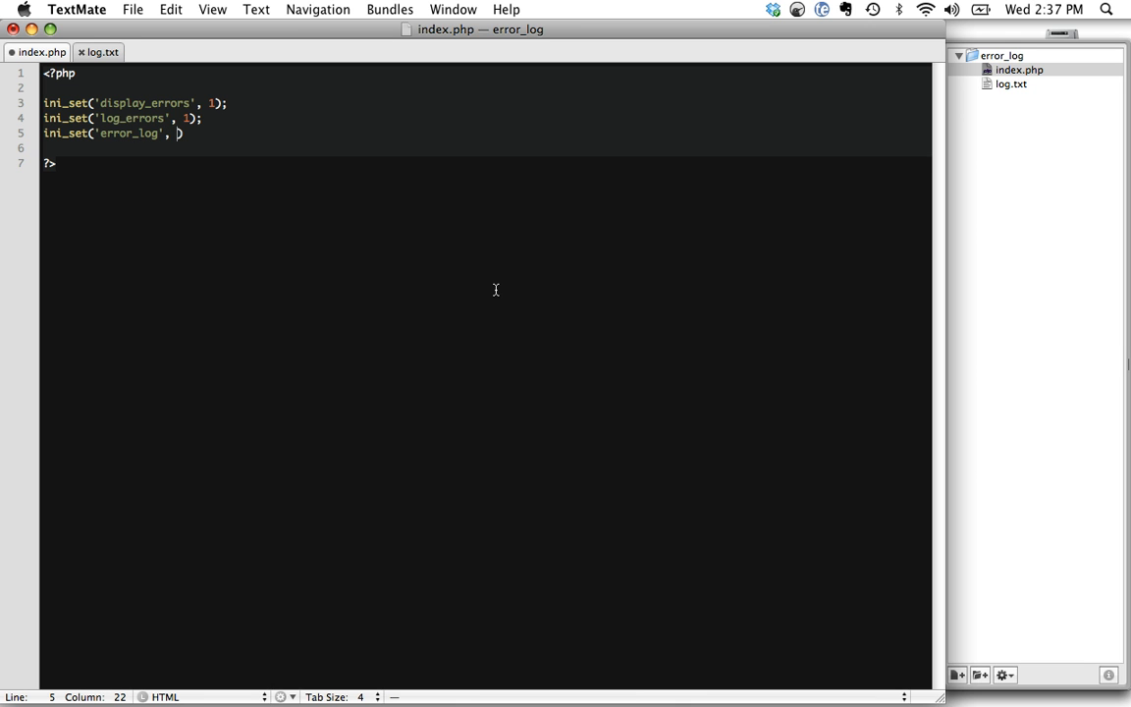
type("dirname(")
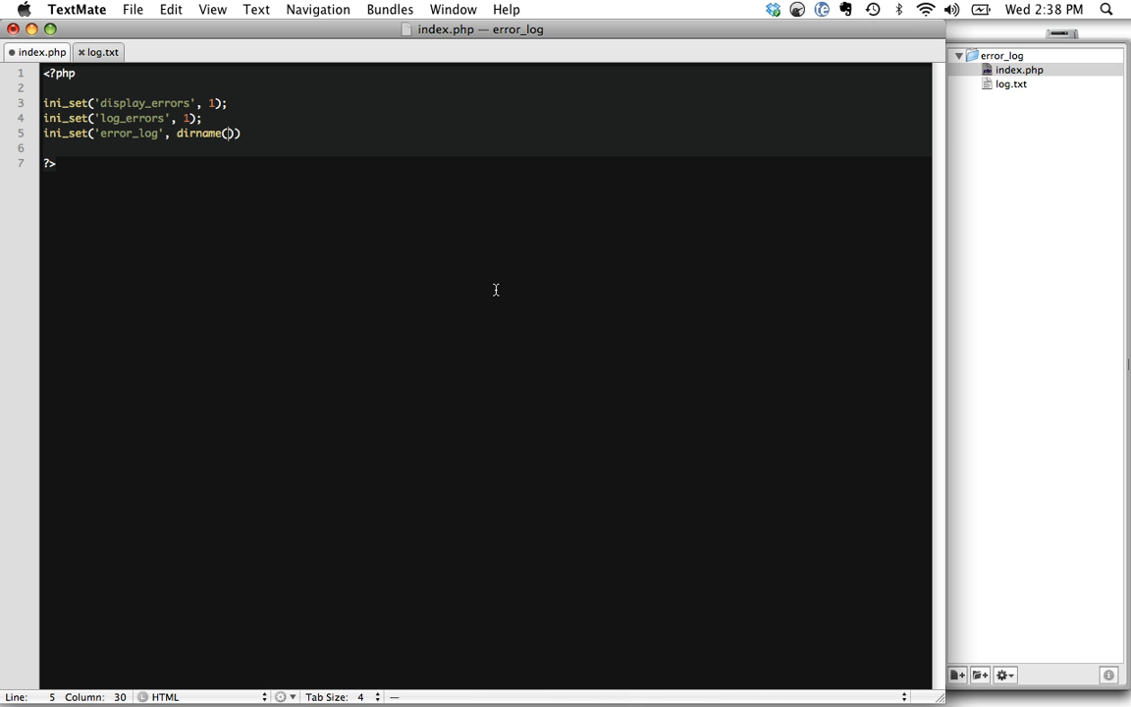
Finish the error_log path as dirname(__FILE__) . '/log.txt', fixing the log,txt typo.
type("__FILE__")
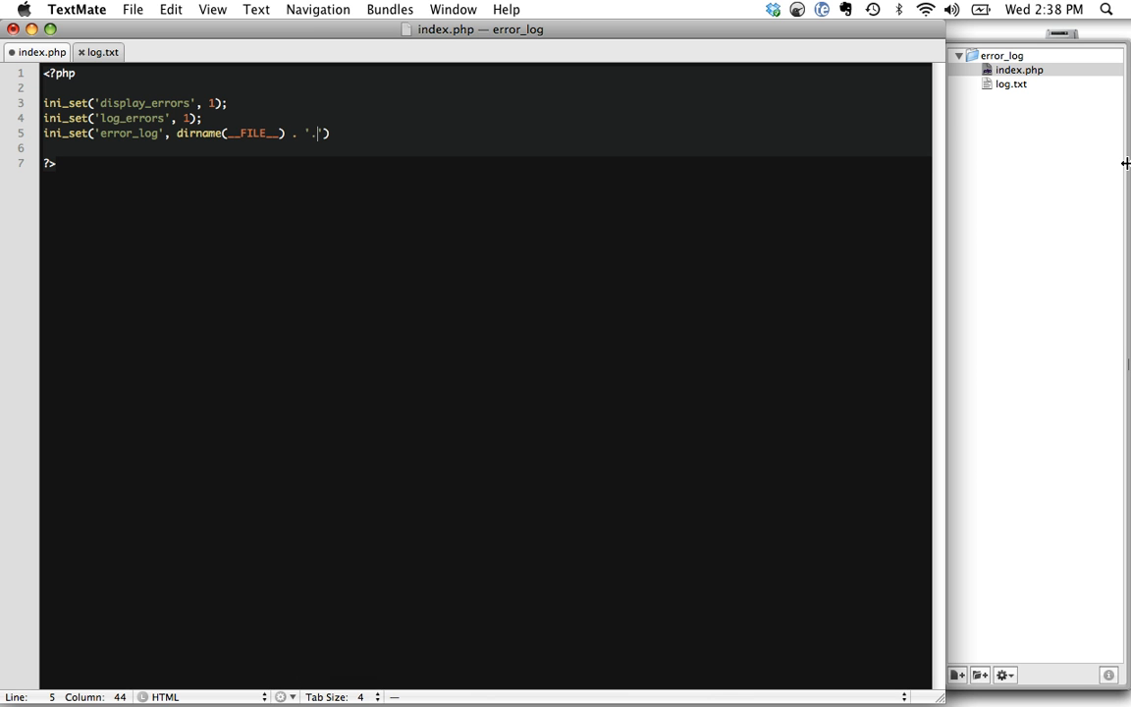
type("/log.txt")
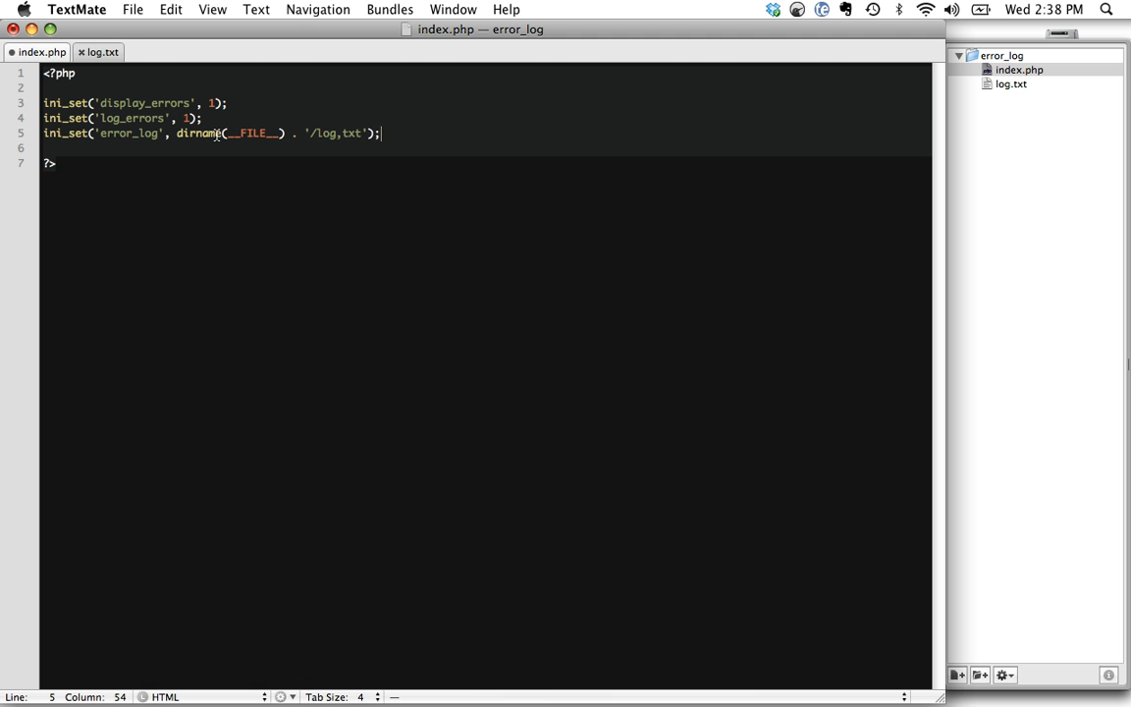
double_click(196, 132)
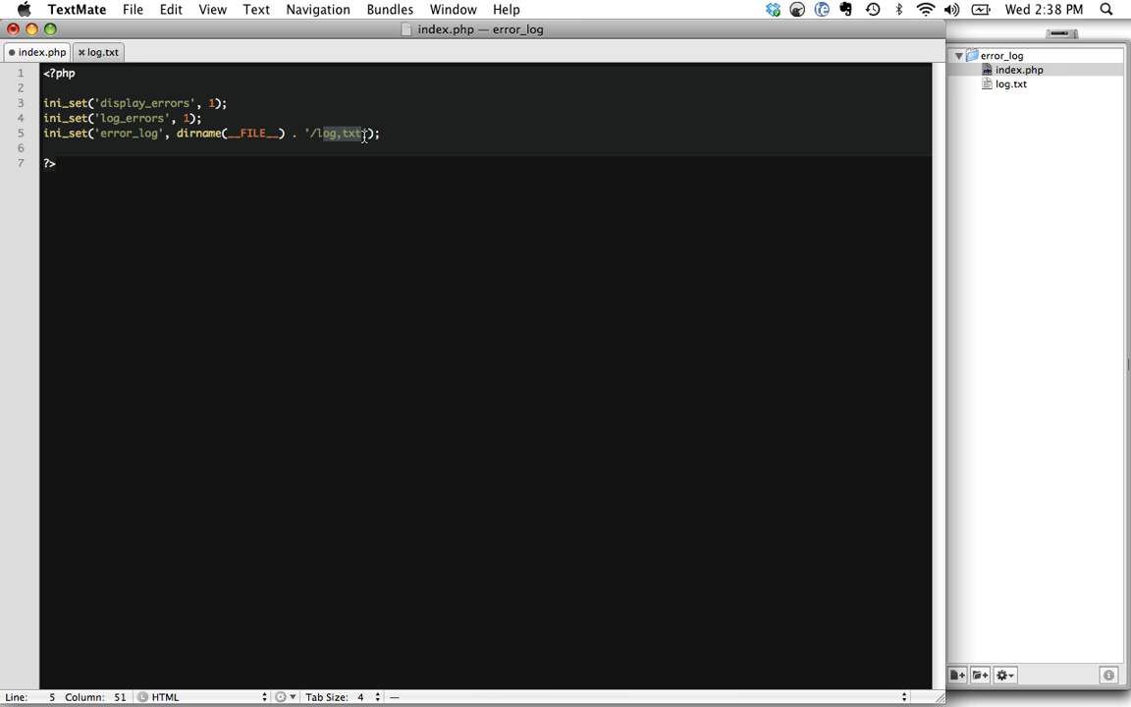
left_click(344, 133)
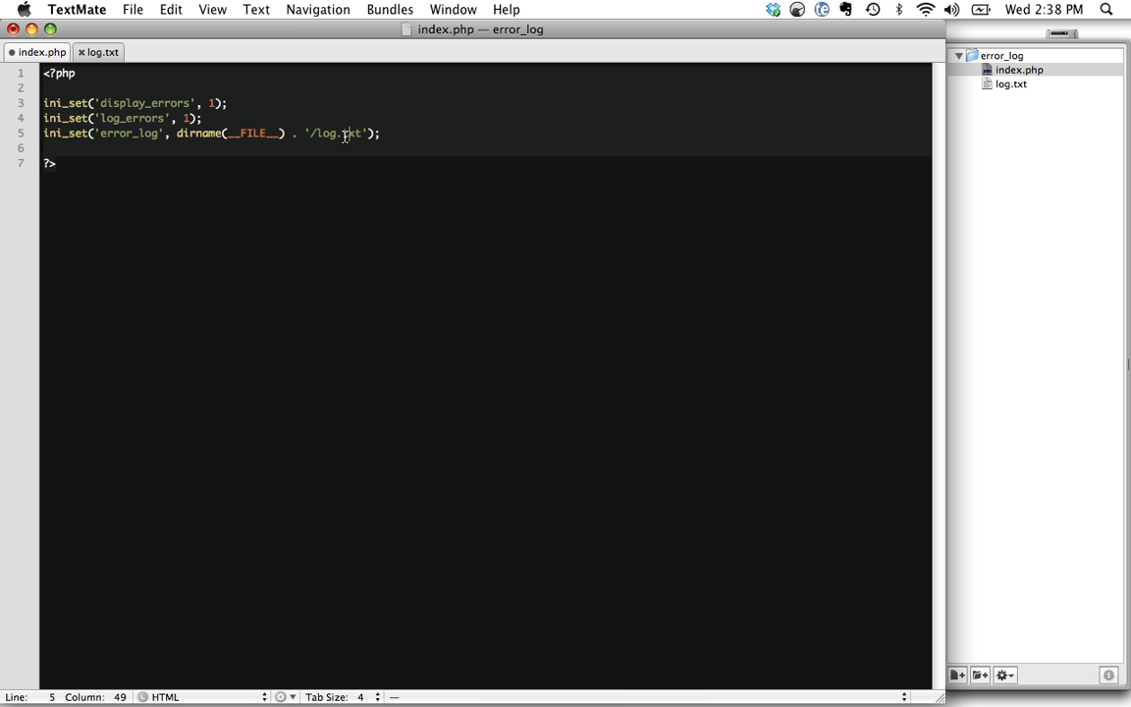
key("Return")
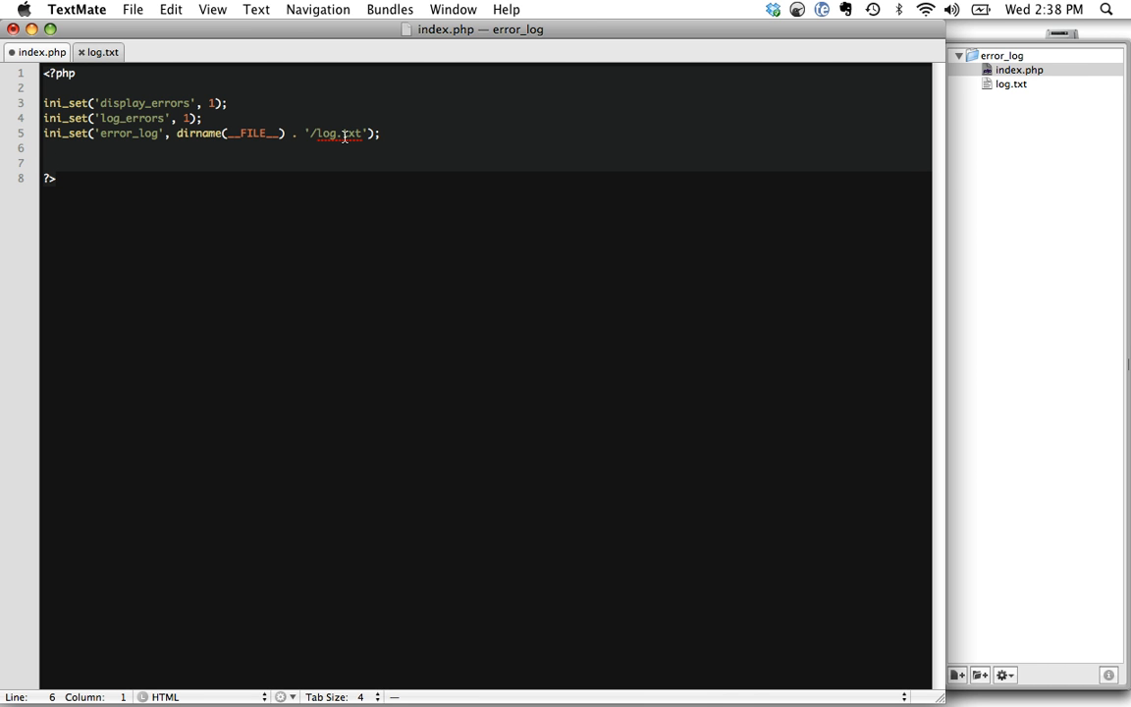
Add error_reporting(E_ALL); and require 'joe.com'; to index.php.
type("error_repor")
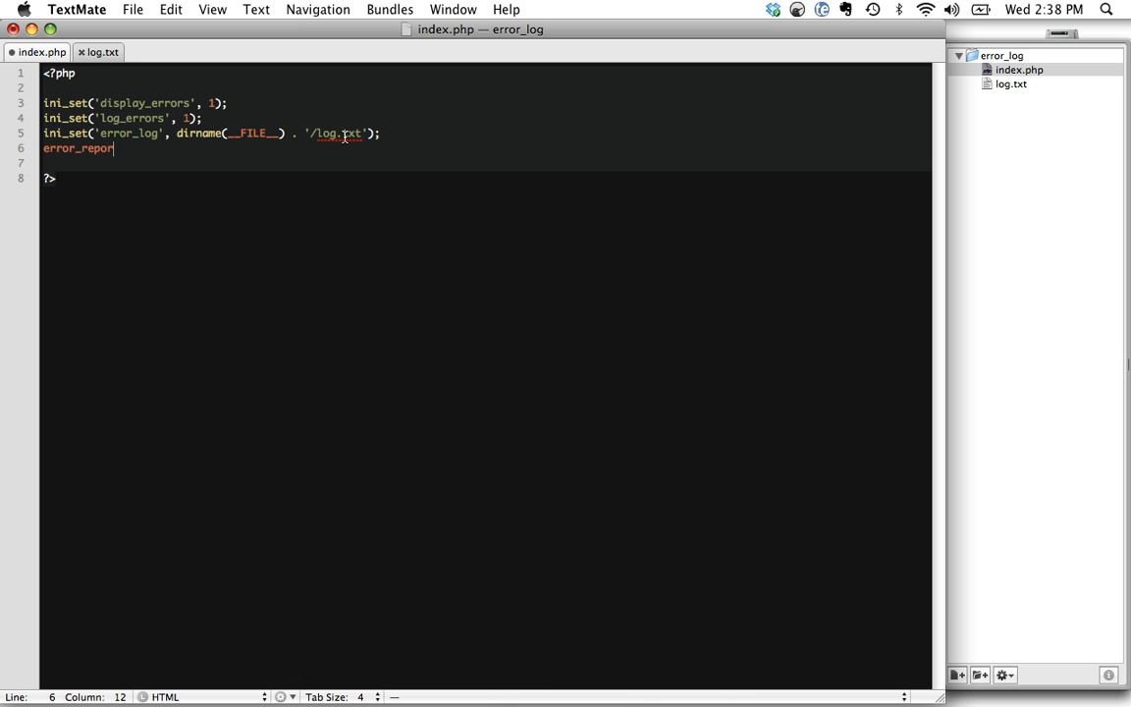
type("ting()")
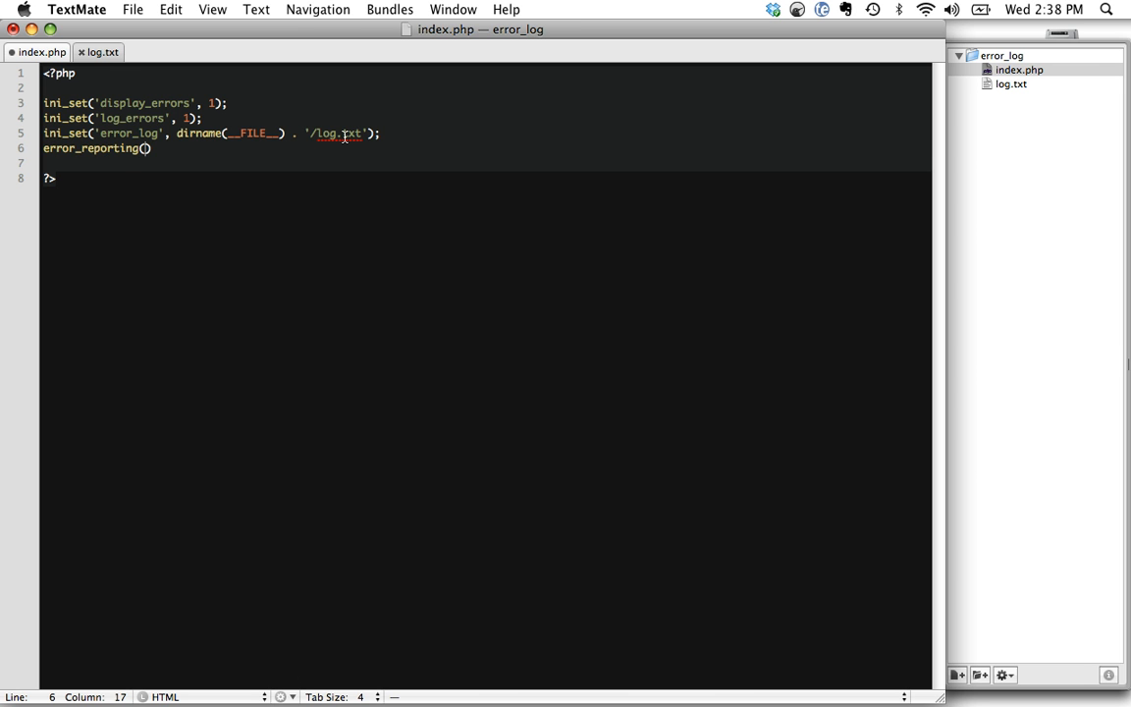
type("E_A")
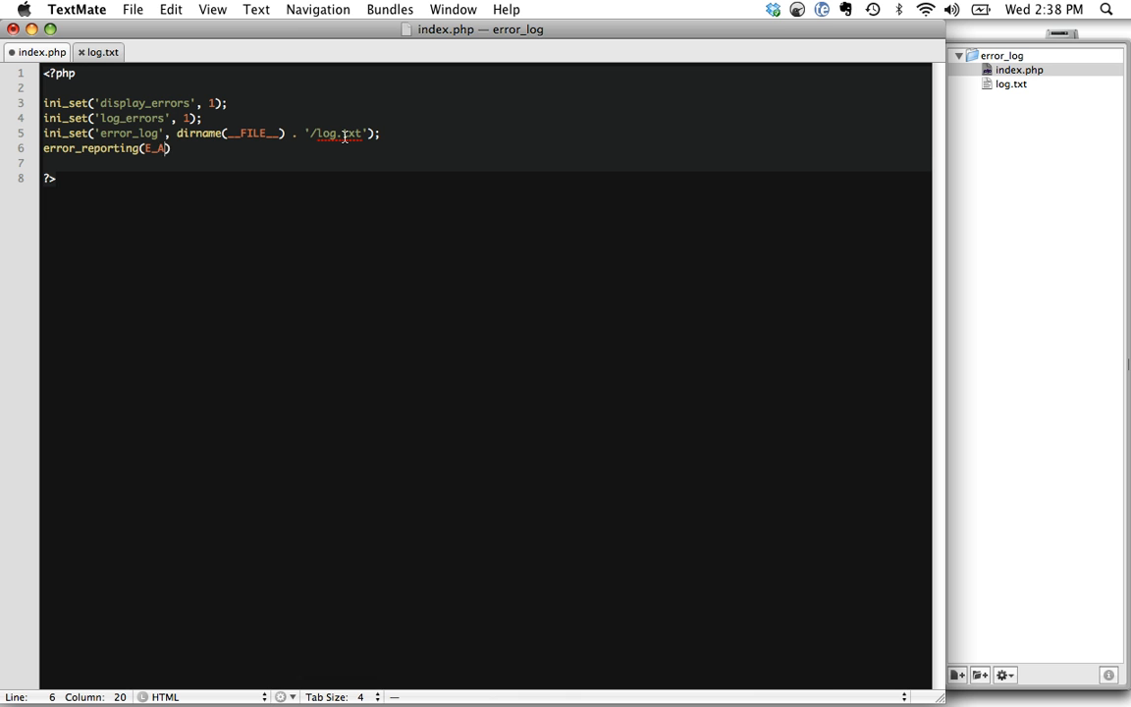
type("LL;")
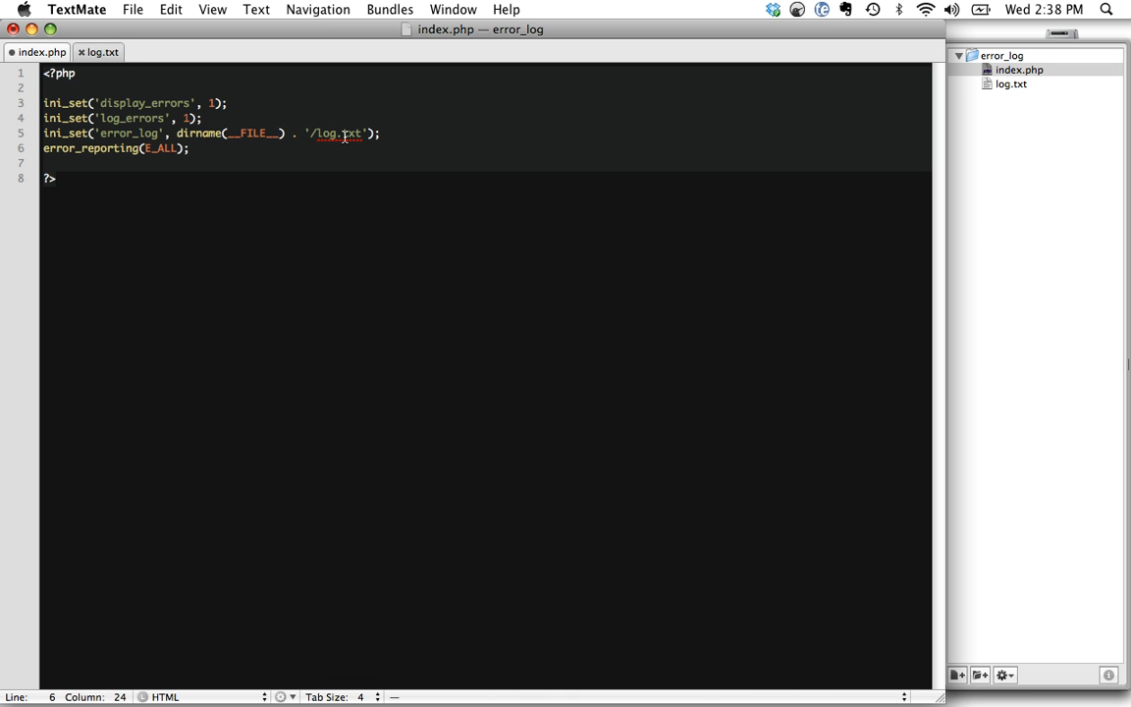
type("require 'joe'")
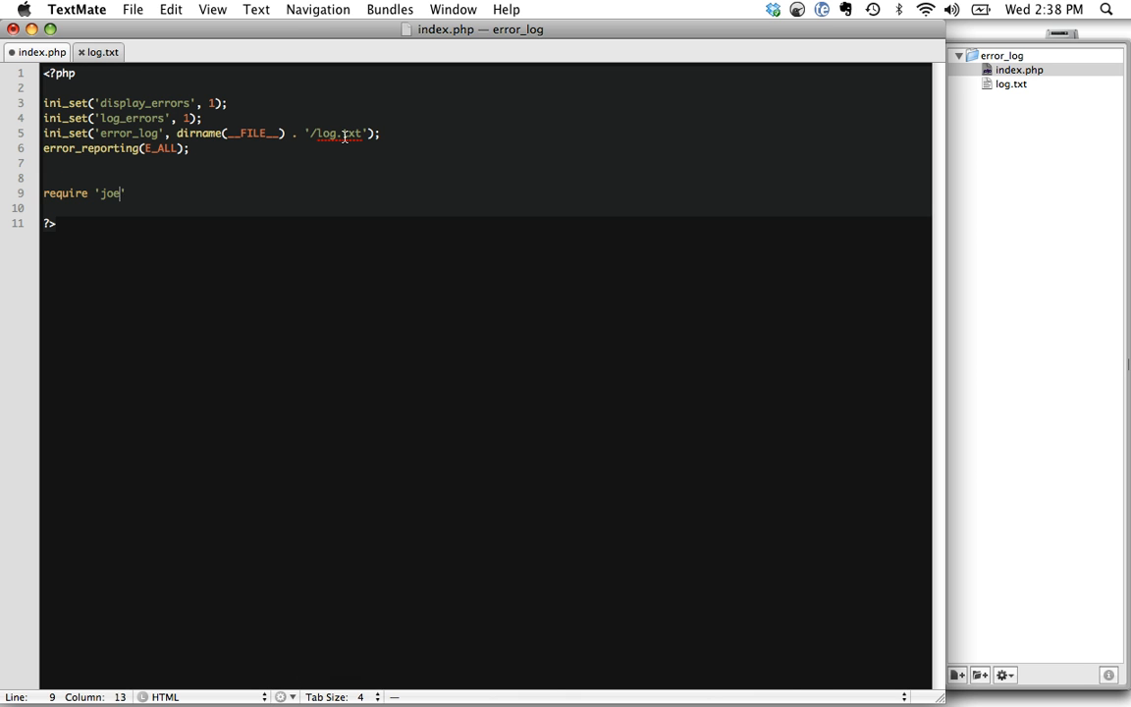
type(".com';")
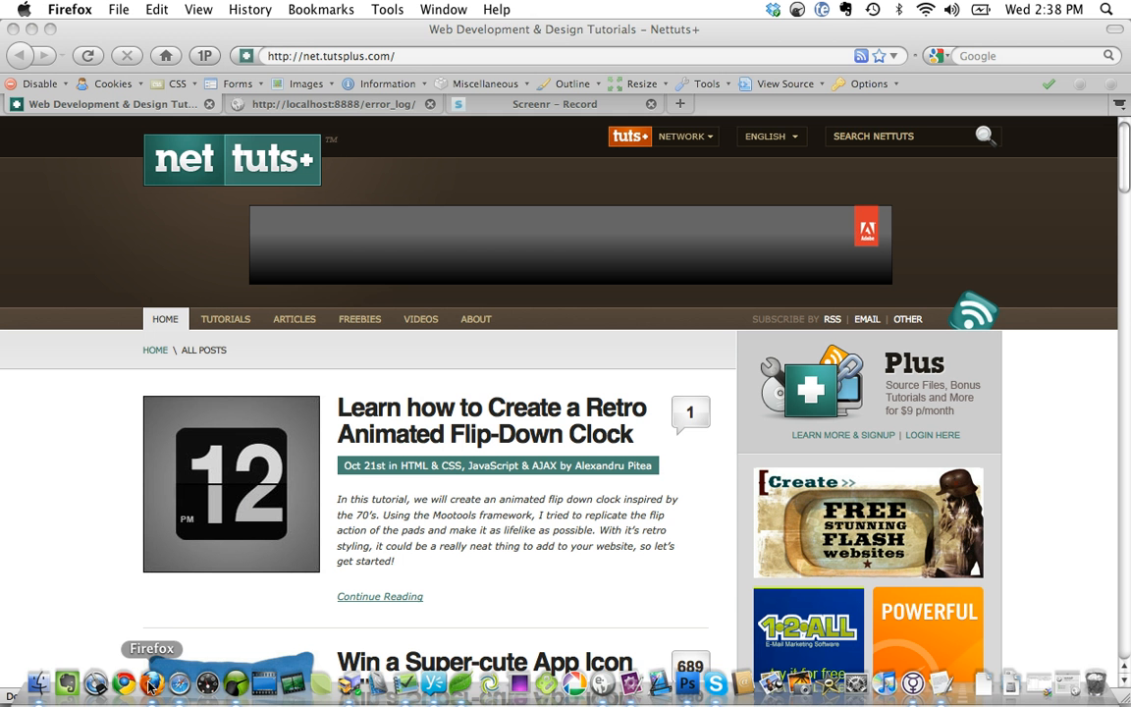
View the localhost:8888/error_log/ page showing the joe.com require errors.
left_click(334, 103)
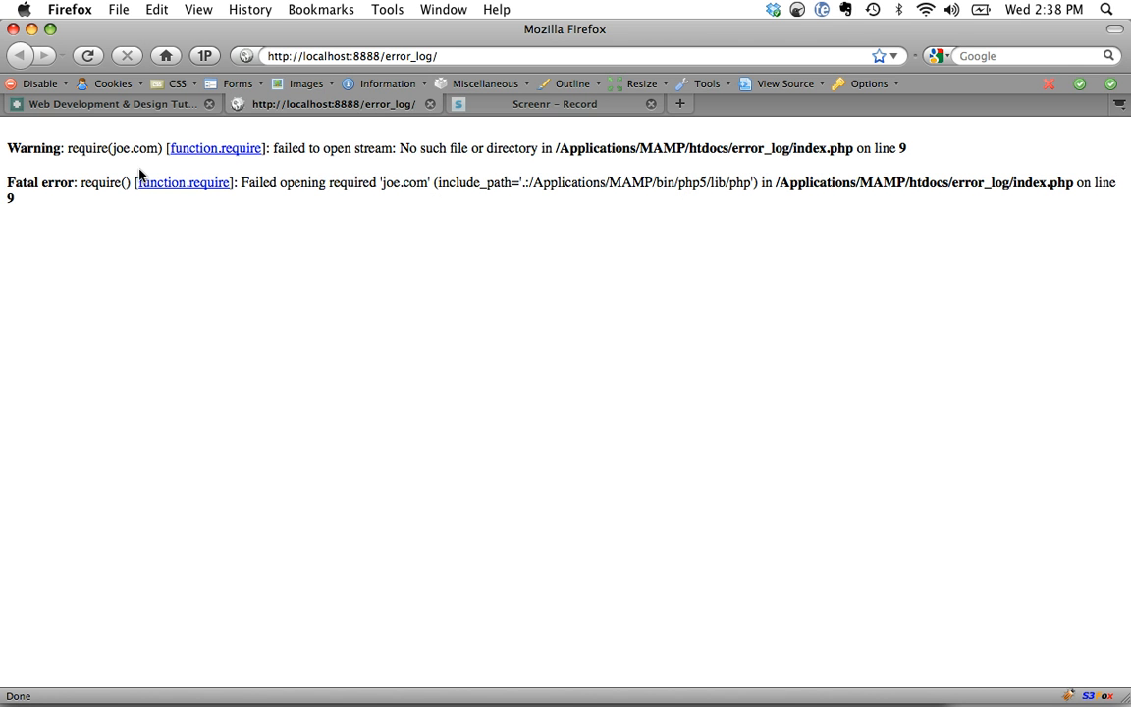
mouse_move(518, 683)
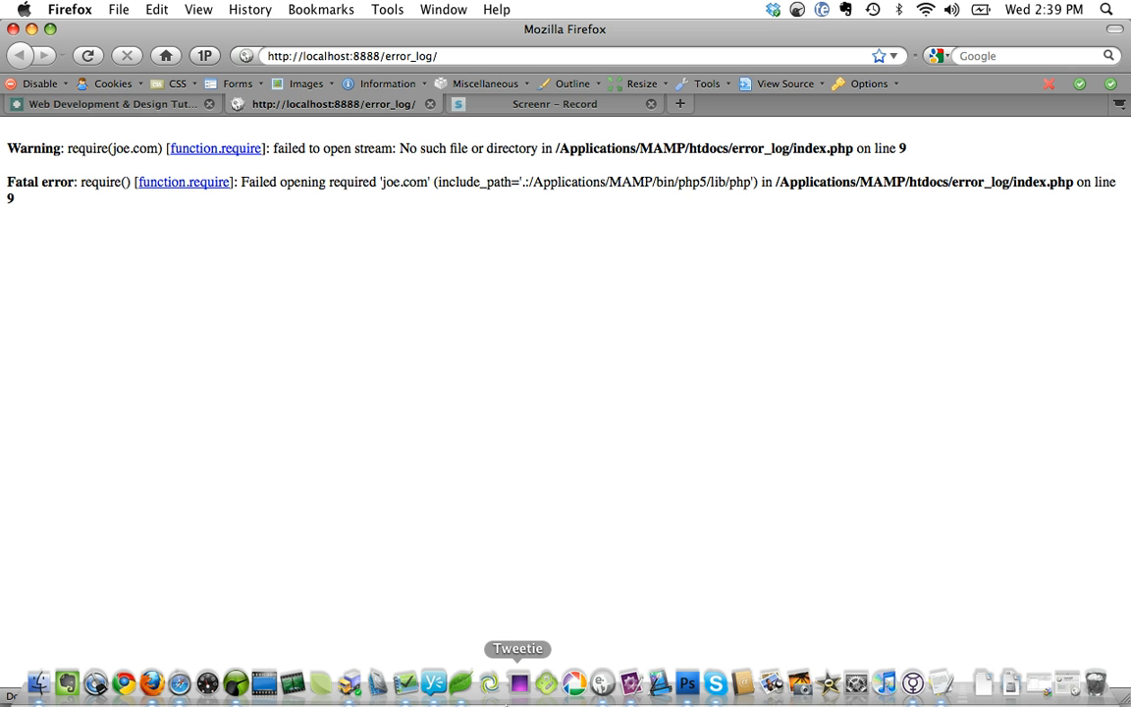
mouse_move(461, 683)
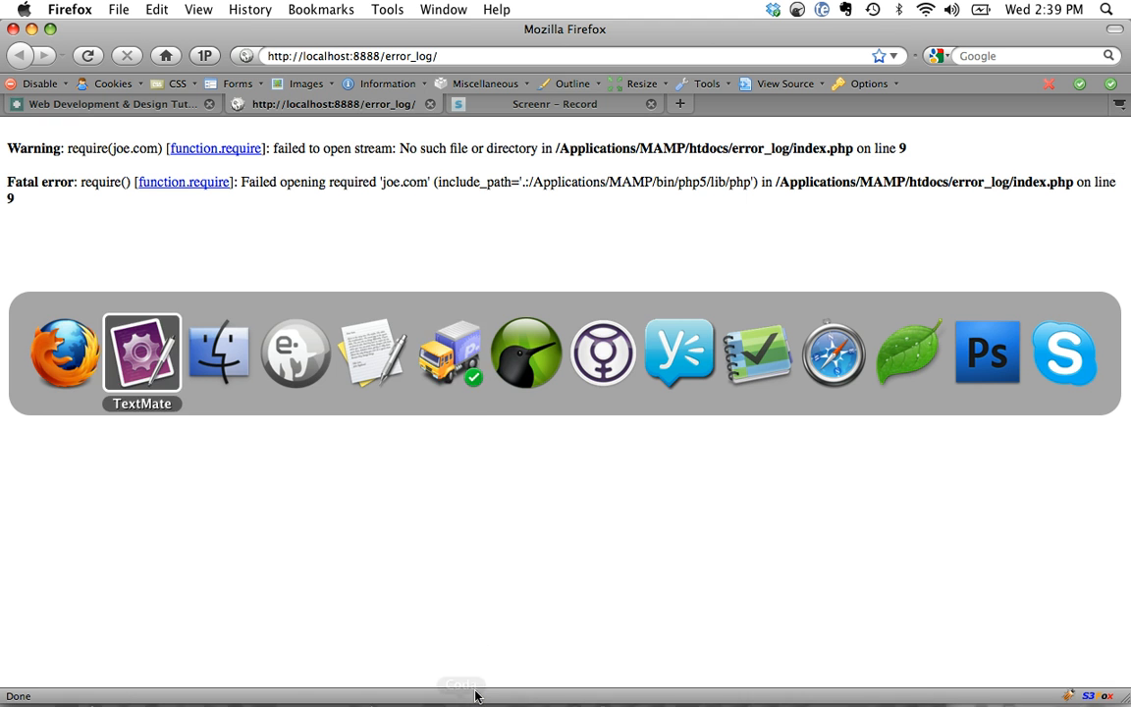
Recheck index.php in TextMate, then return to the Nettuts+ tab in Firefox.
left_click(142, 354)
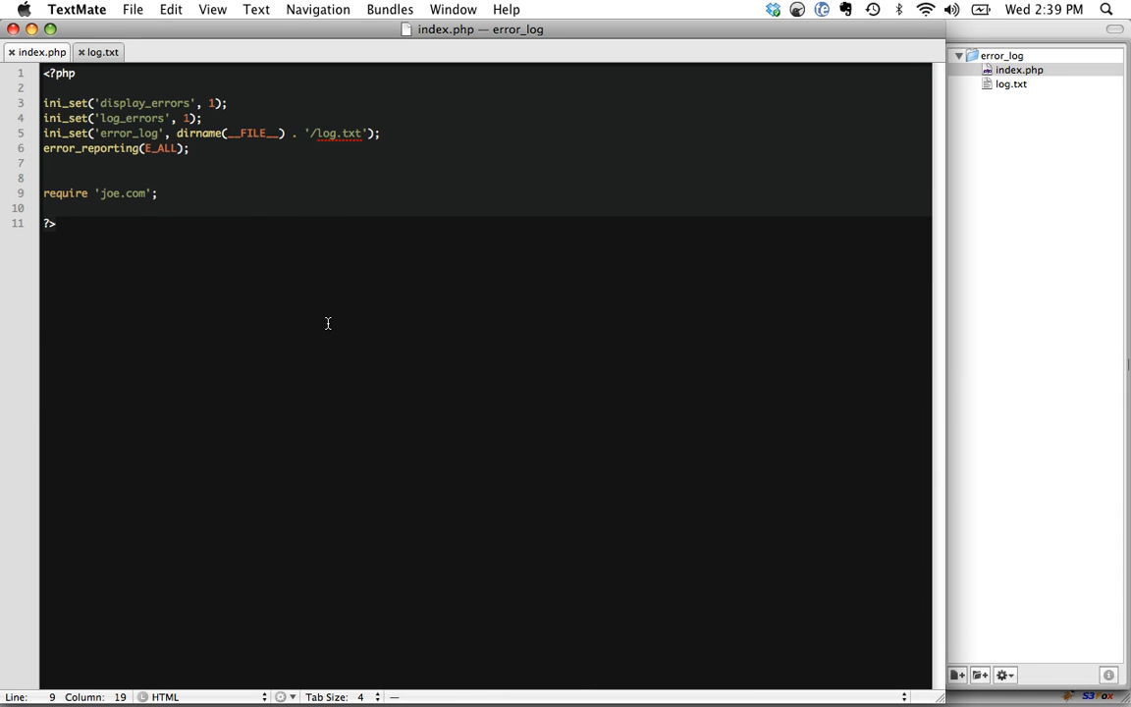
left_click(102, 52)
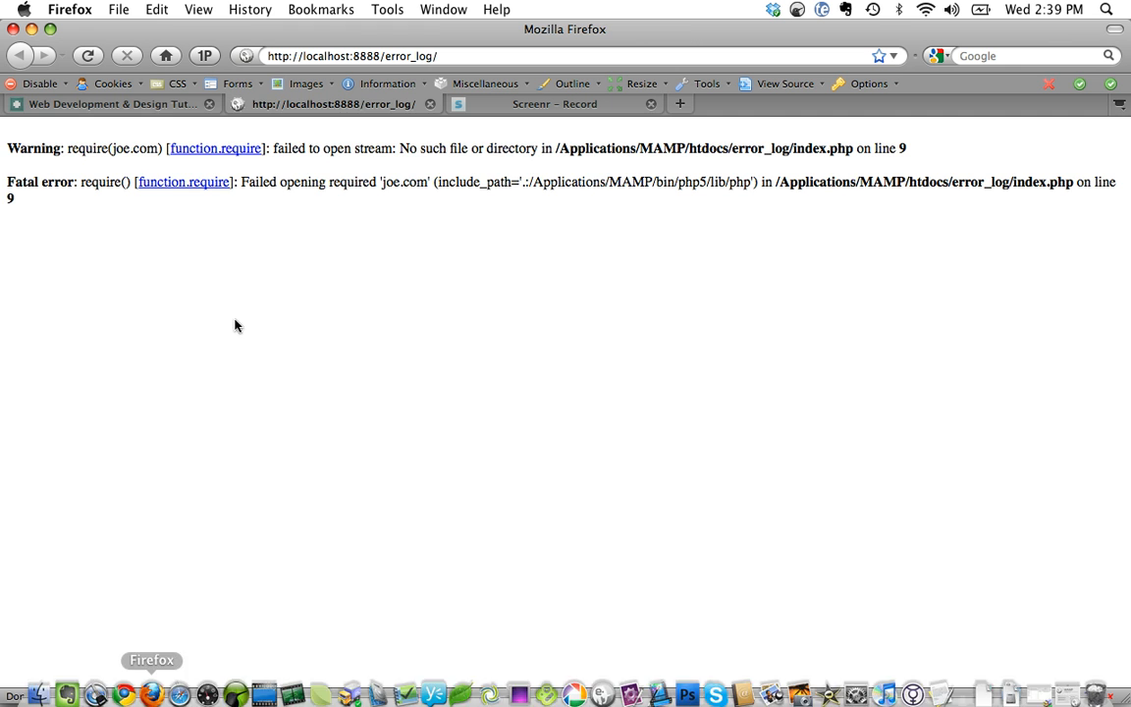
left_click(108, 104)
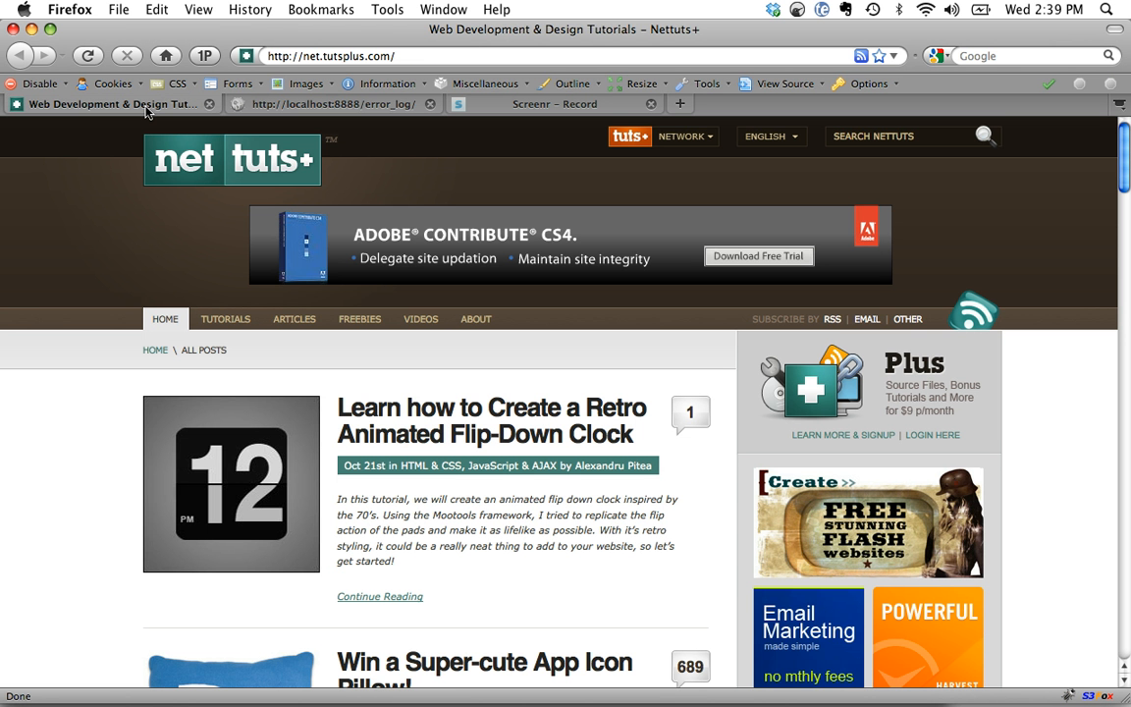